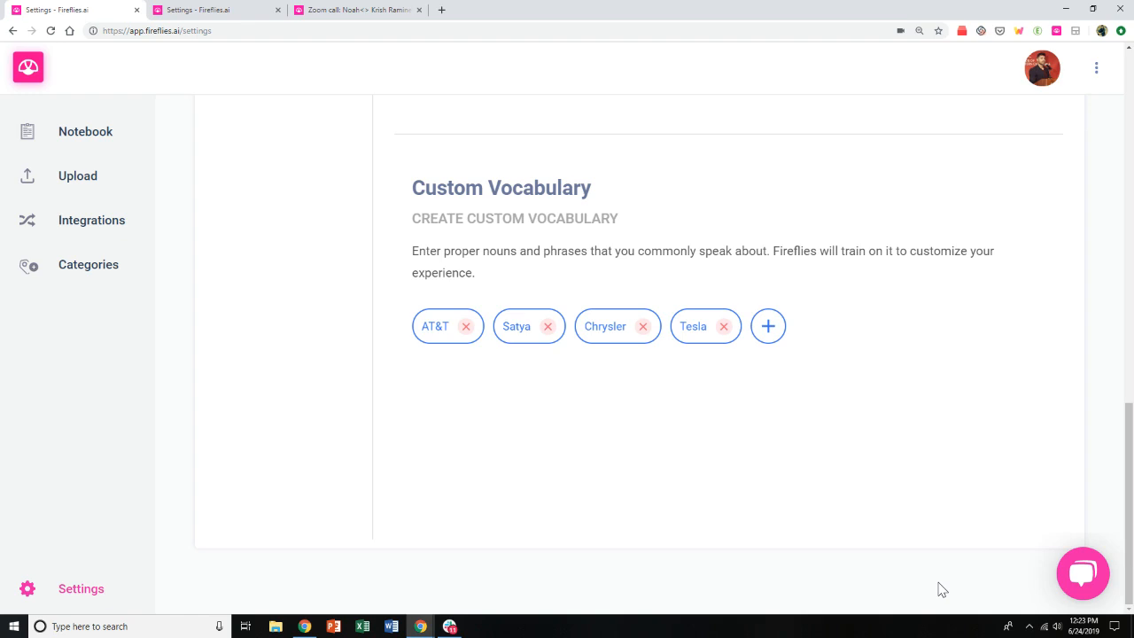
pyautogui.moveTo(793, 338)
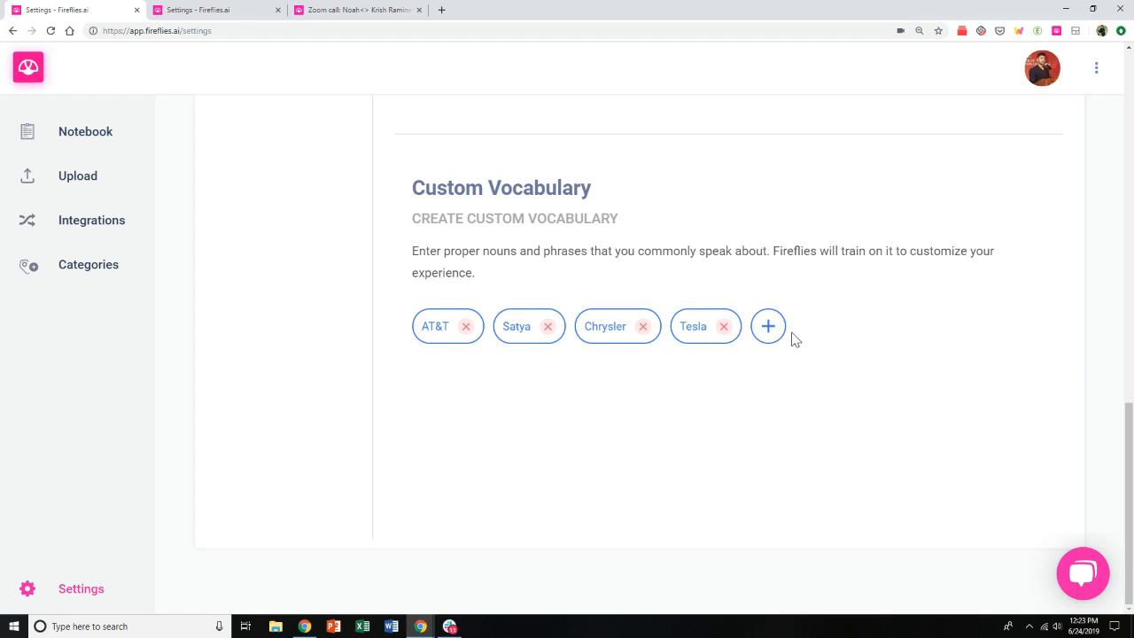
# Add 'Chevy' as a new custom vocabulary term and save it
pyautogui.click(769, 326)
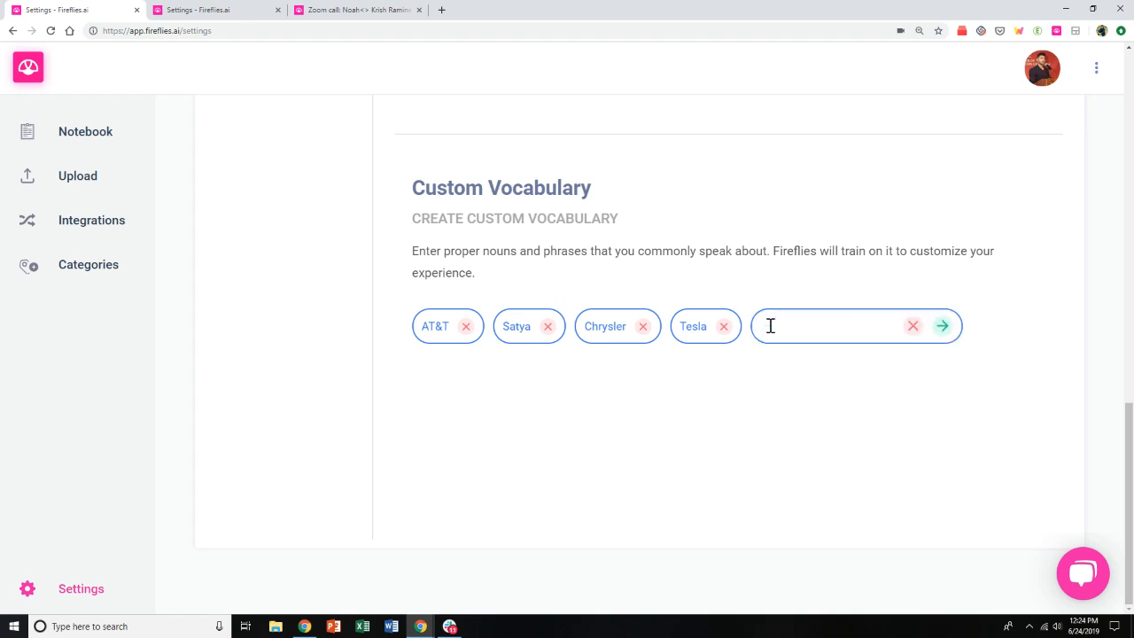
pyautogui.write('Chevy')
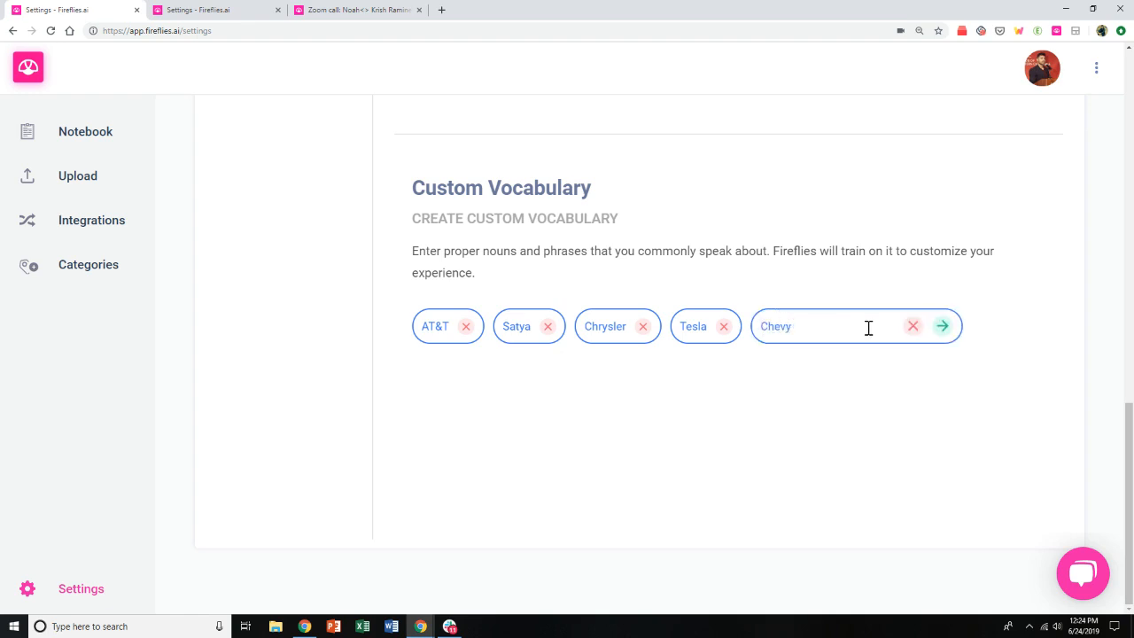
pyautogui.click(943, 326)
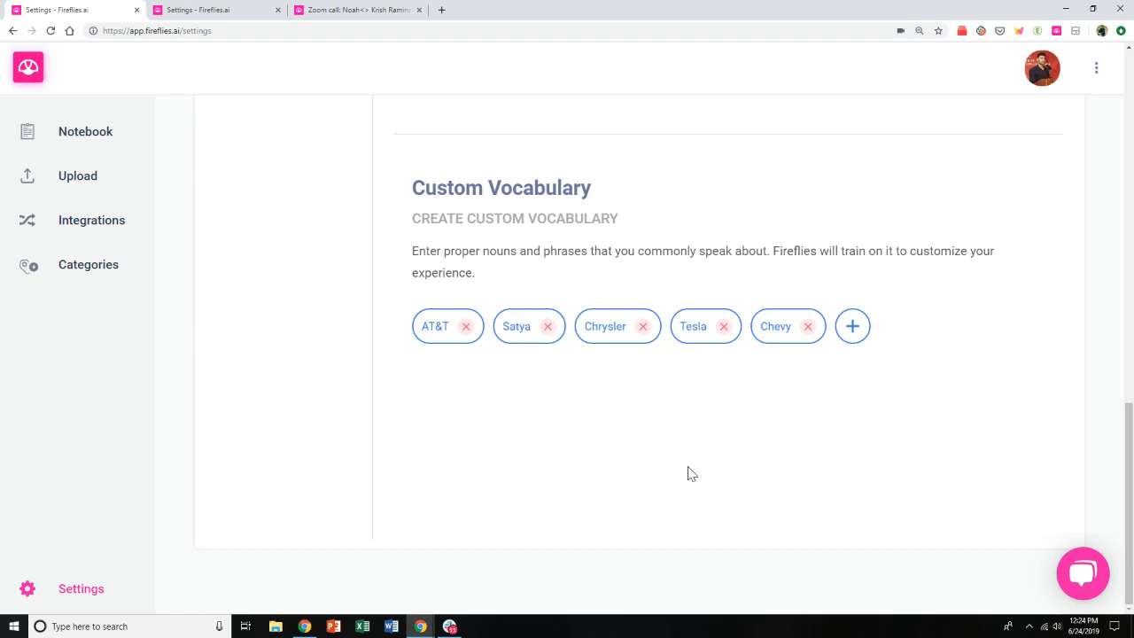
pyautogui.moveTo(95, 322)
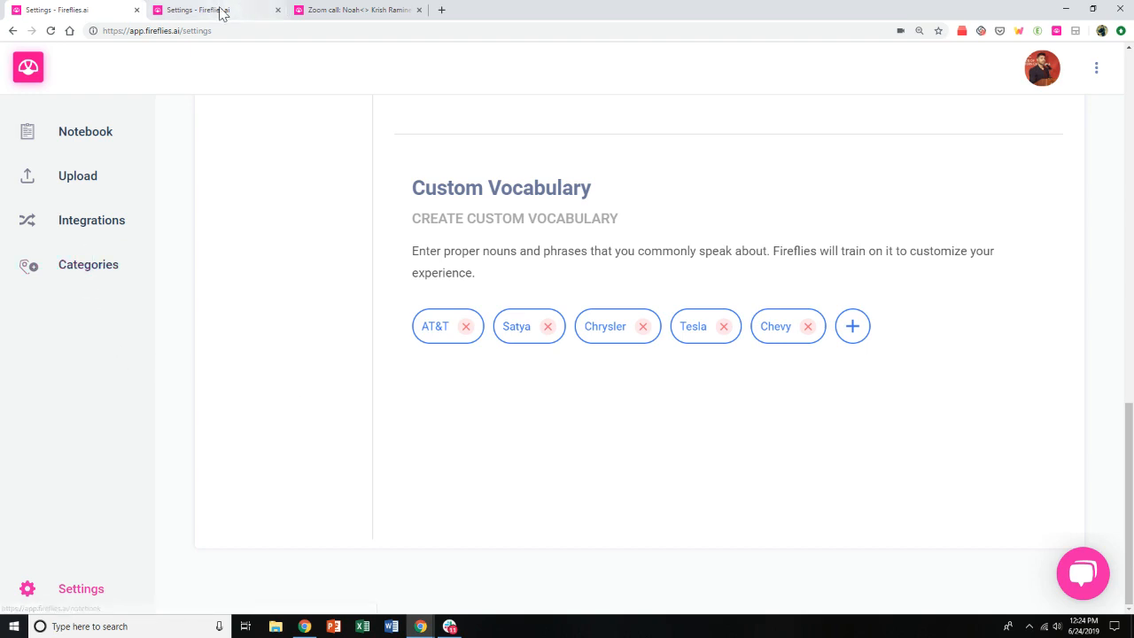
# Switch to the Categories page and focus the category name field
pyautogui.click(88, 264)
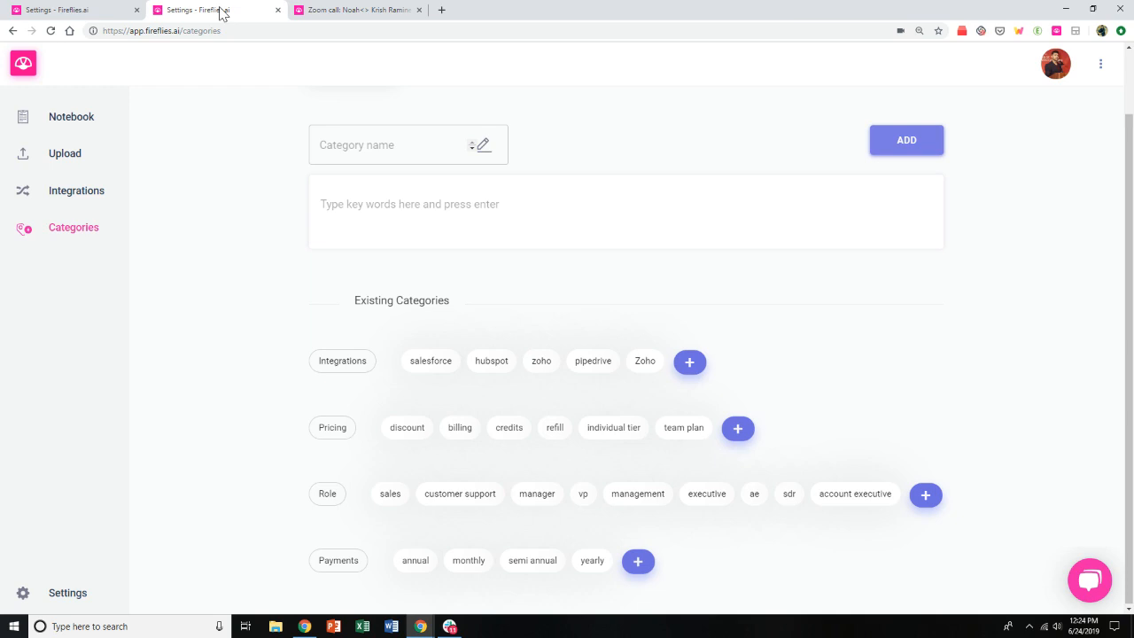
pyautogui.moveTo(342, 361)
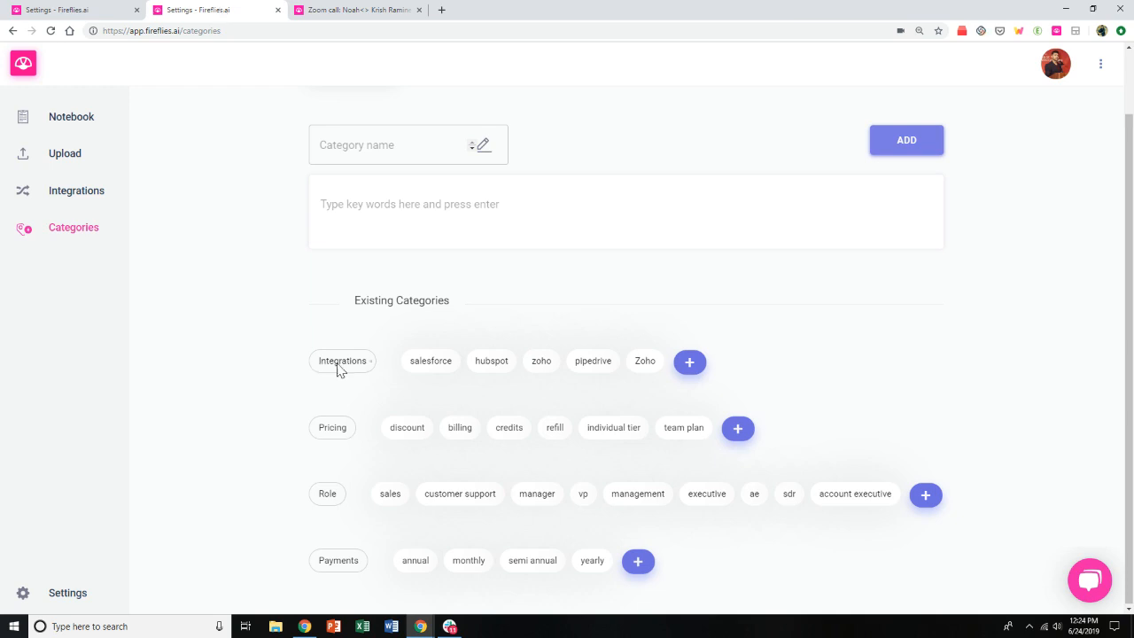
pyautogui.click(333, 427)
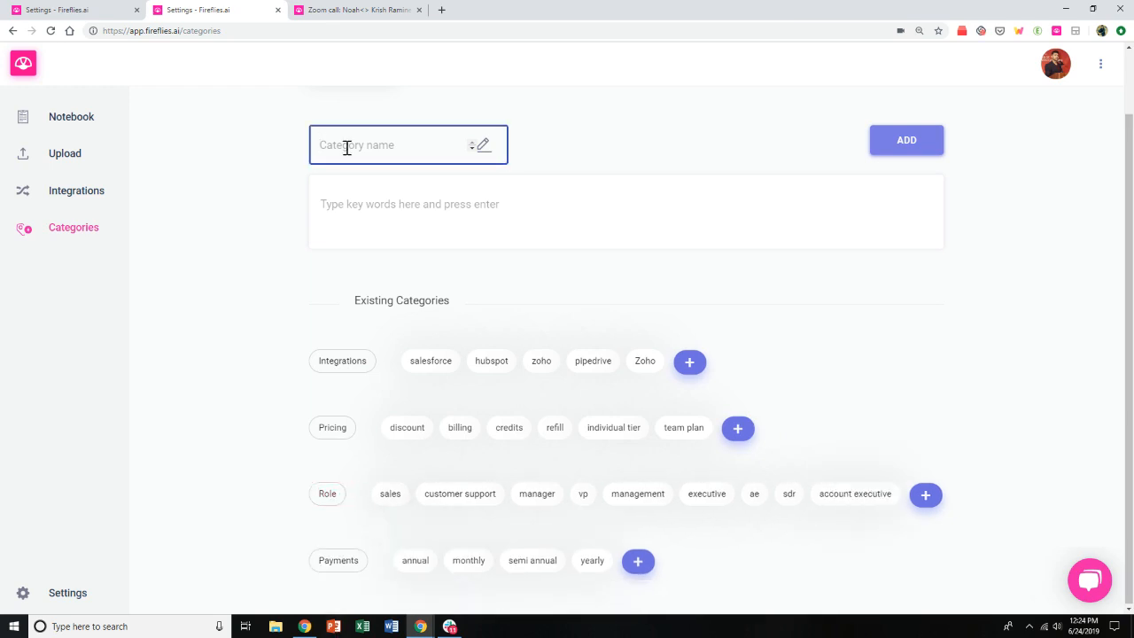
# Create the 'Objections' category with keywords Discounts, pricing, approval, permission and review the list
pyautogui.write('Objections')
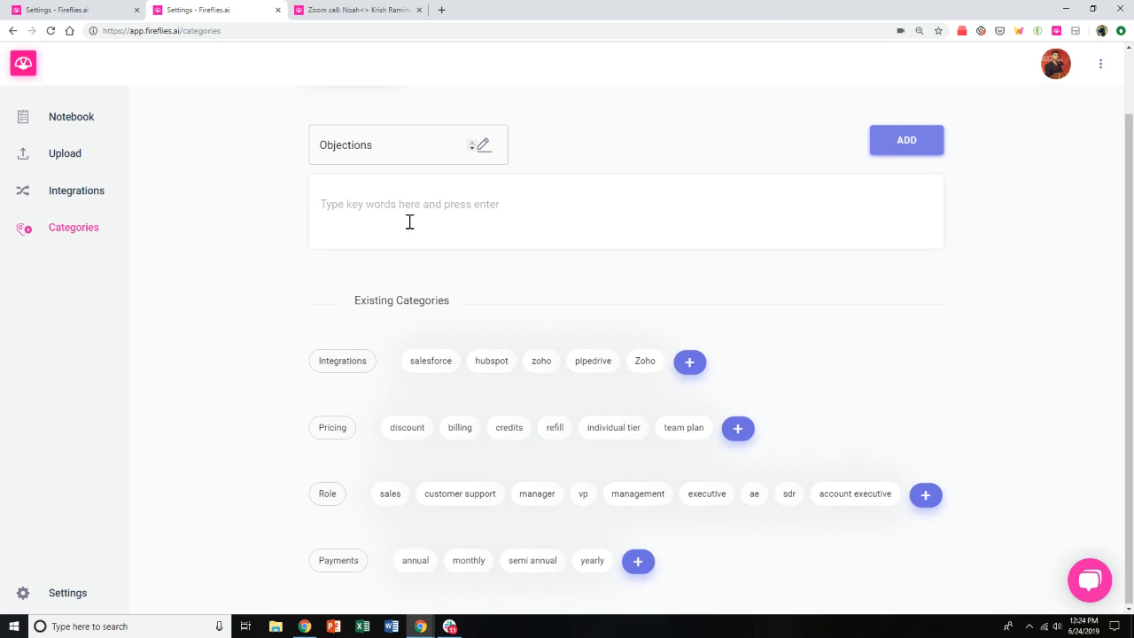
pyautogui.write('Discounts')
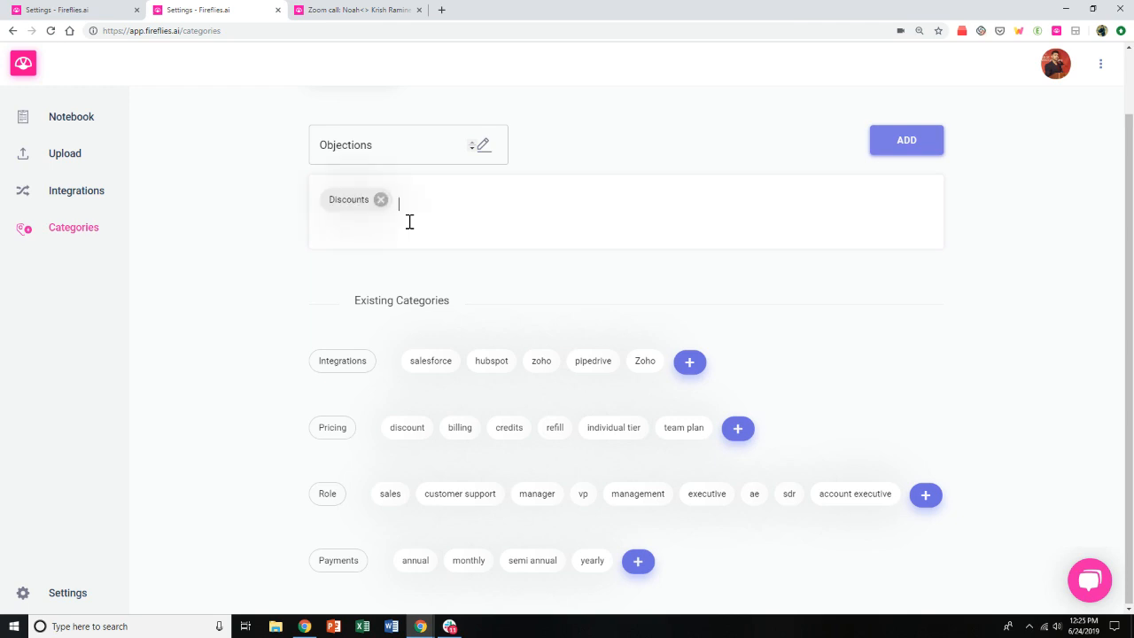
pyautogui.write('pricing approval permission')
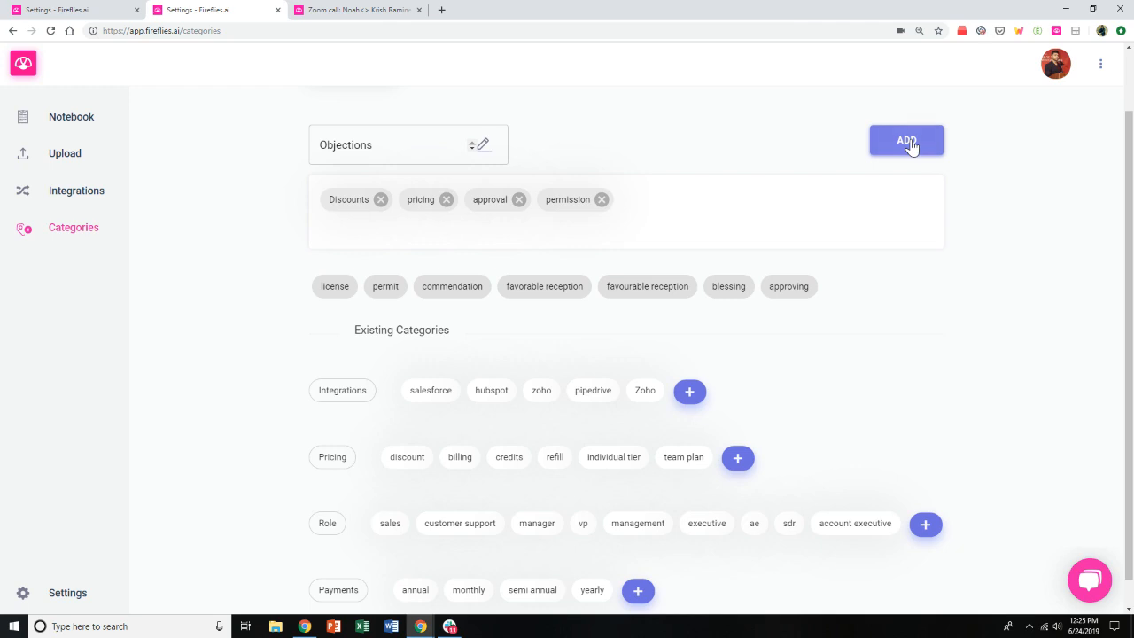
pyautogui.click(906, 140)
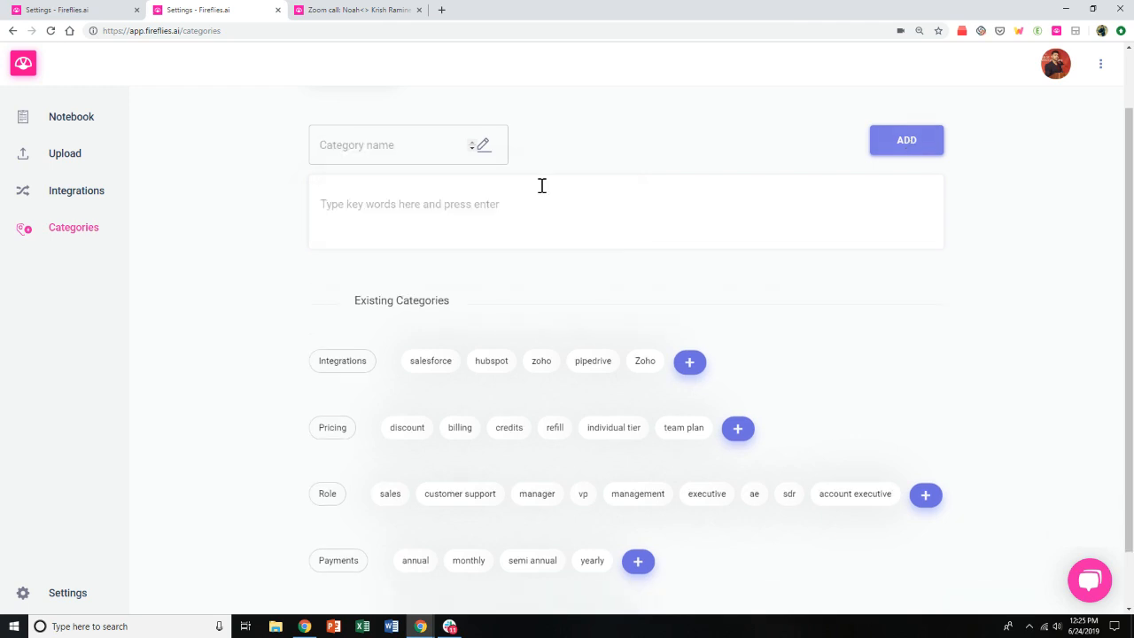
pyautogui.scroll(-3)
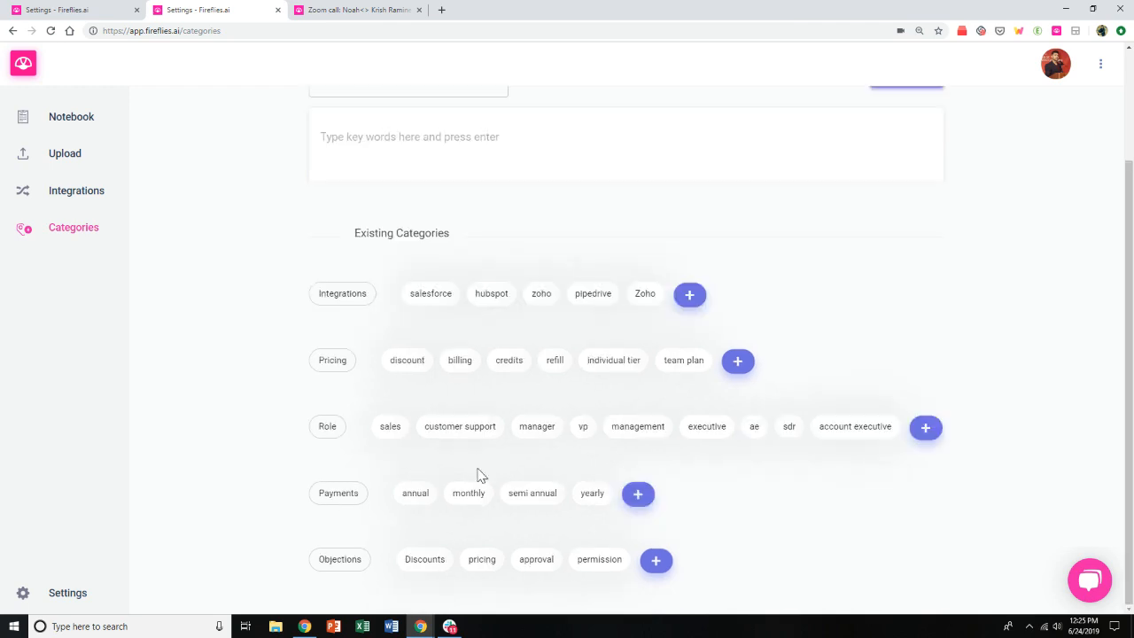
pyautogui.scroll(3)
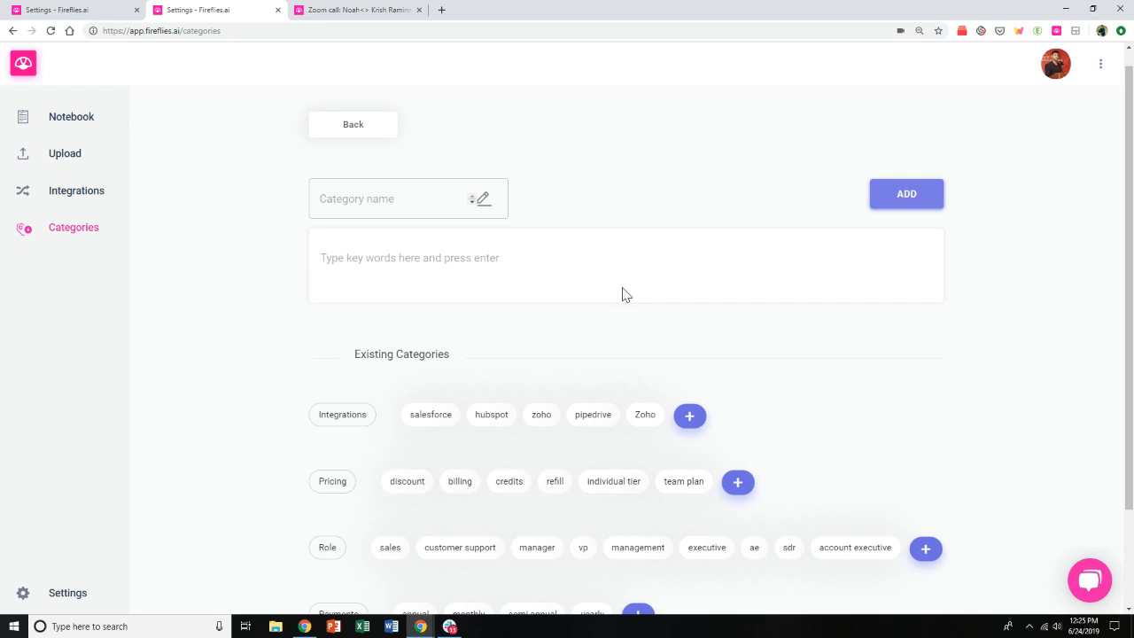
pyautogui.scroll(-3)
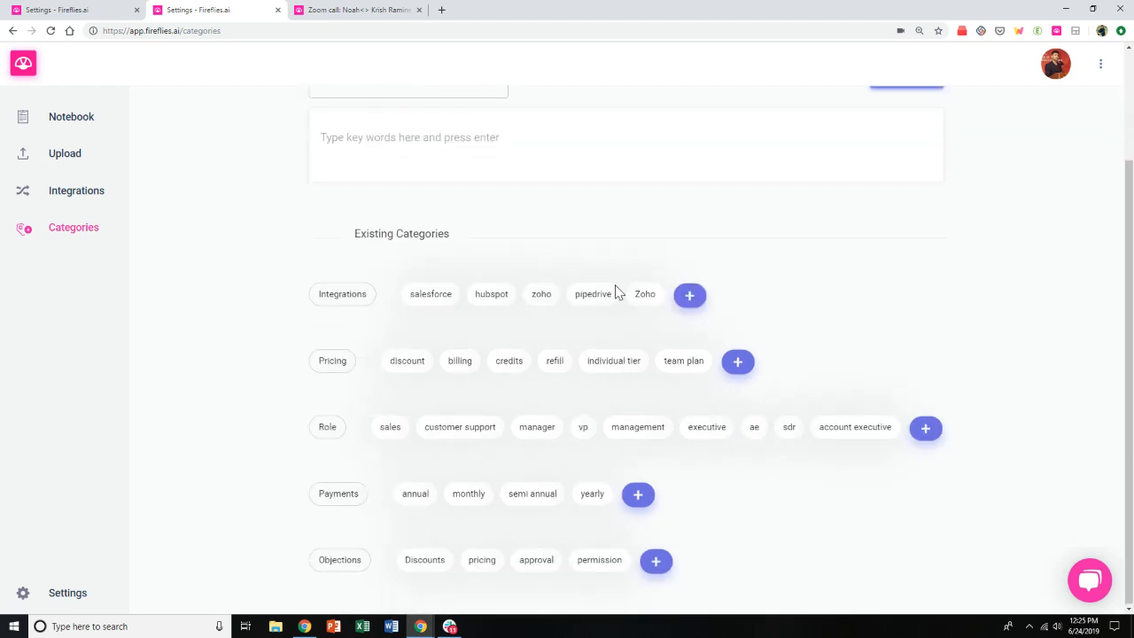
# Switch to the Zoom call transcript and filter it by the Integrations category
pyautogui.click(355, 10)
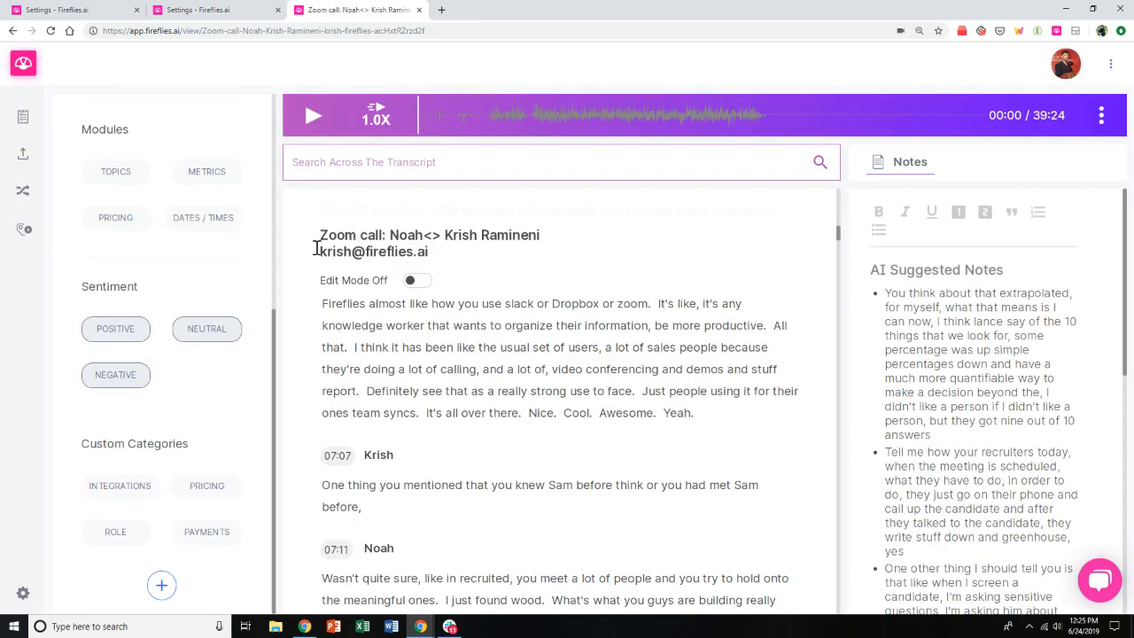
pyautogui.moveTo(170, 280)
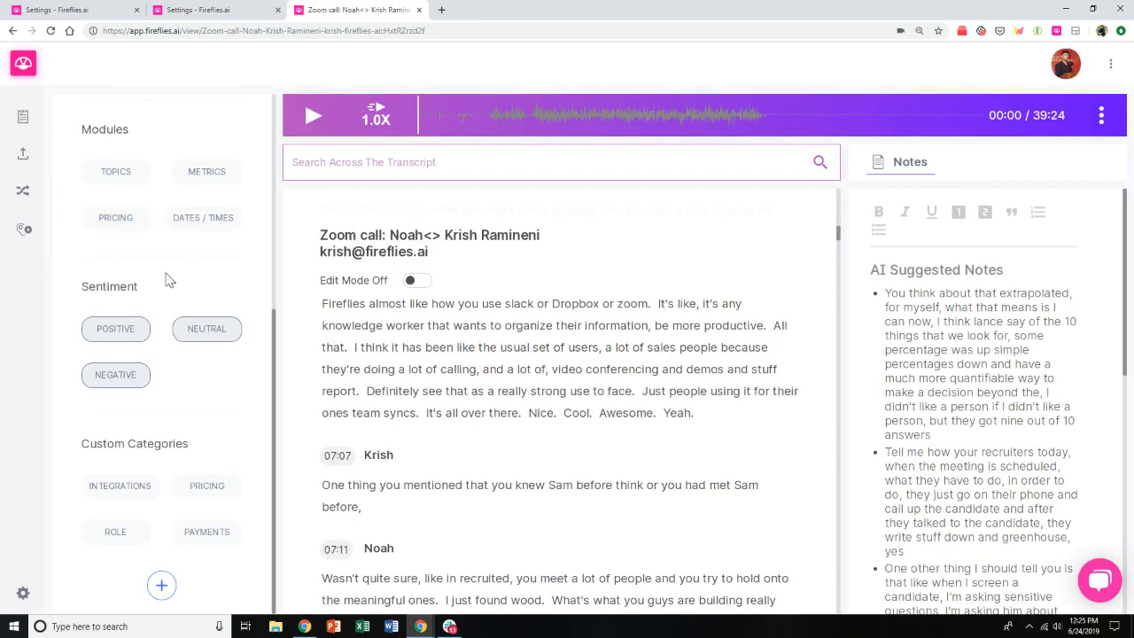
pyautogui.moveTo(131, 241)
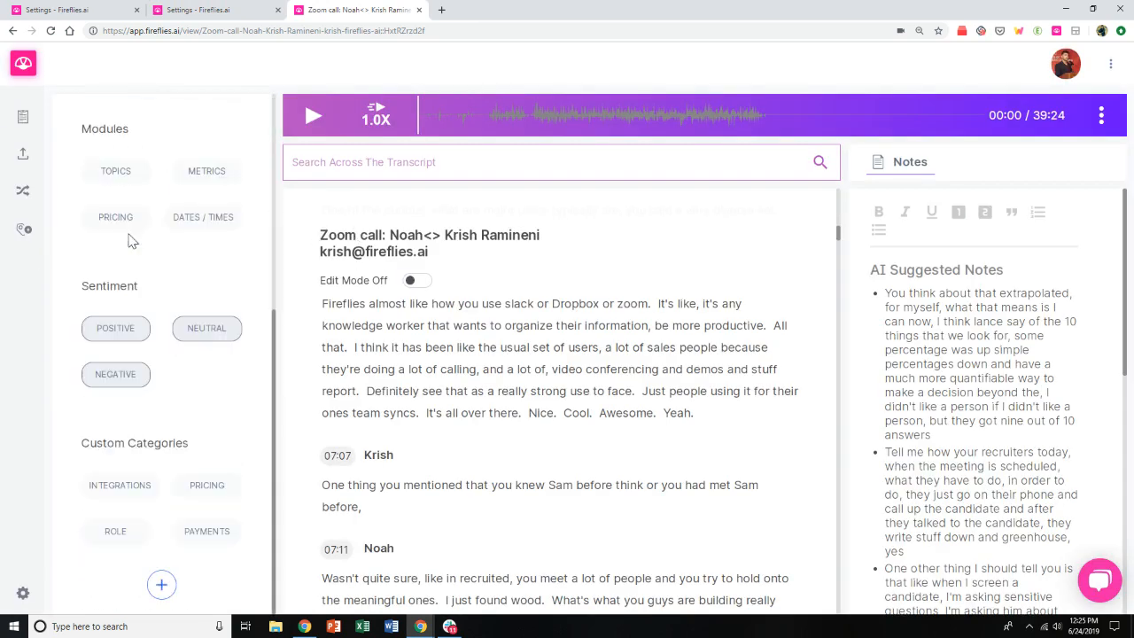
pyautogui.moveTo(138, 484)
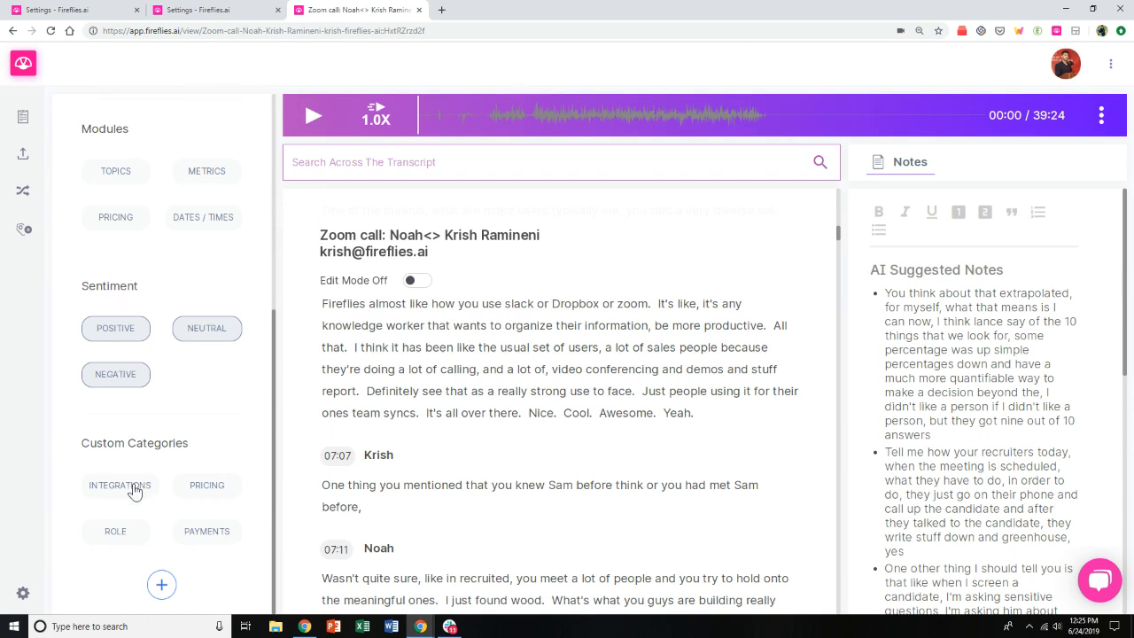
pyautogui.click(119, 485)
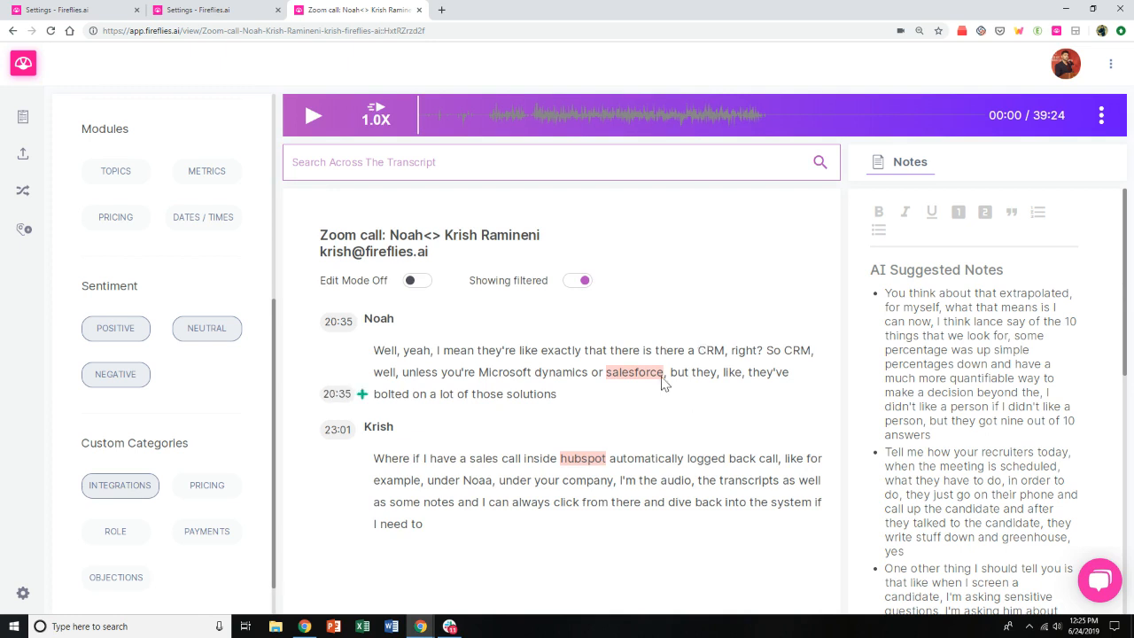
pyautogui.moveTo(660, 396)
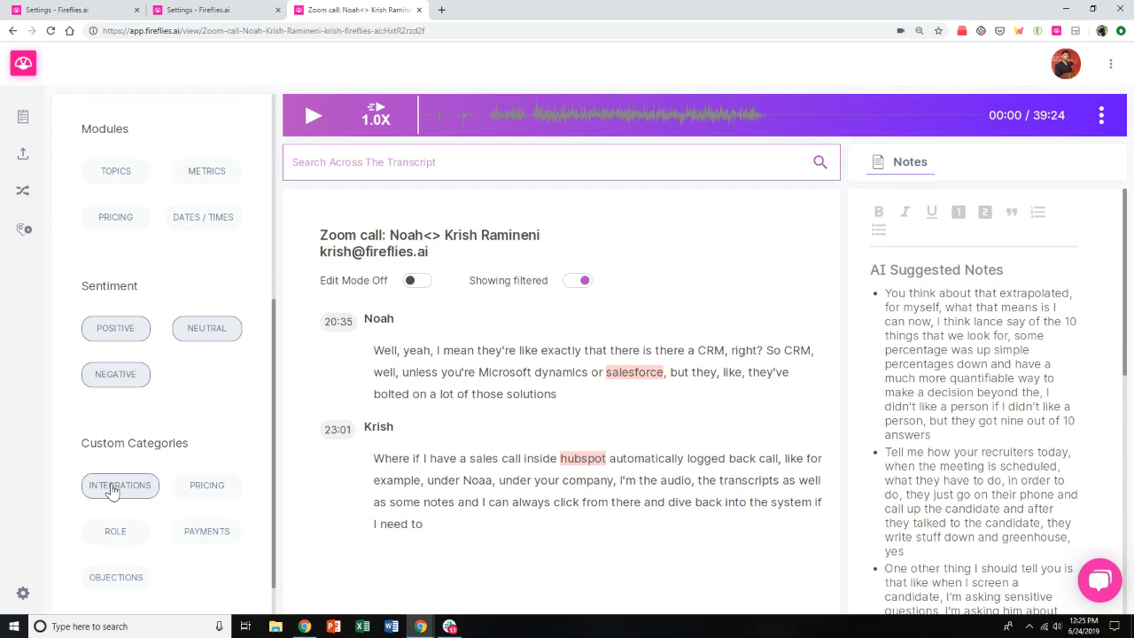
pyautogui.moveTo(224, 476)
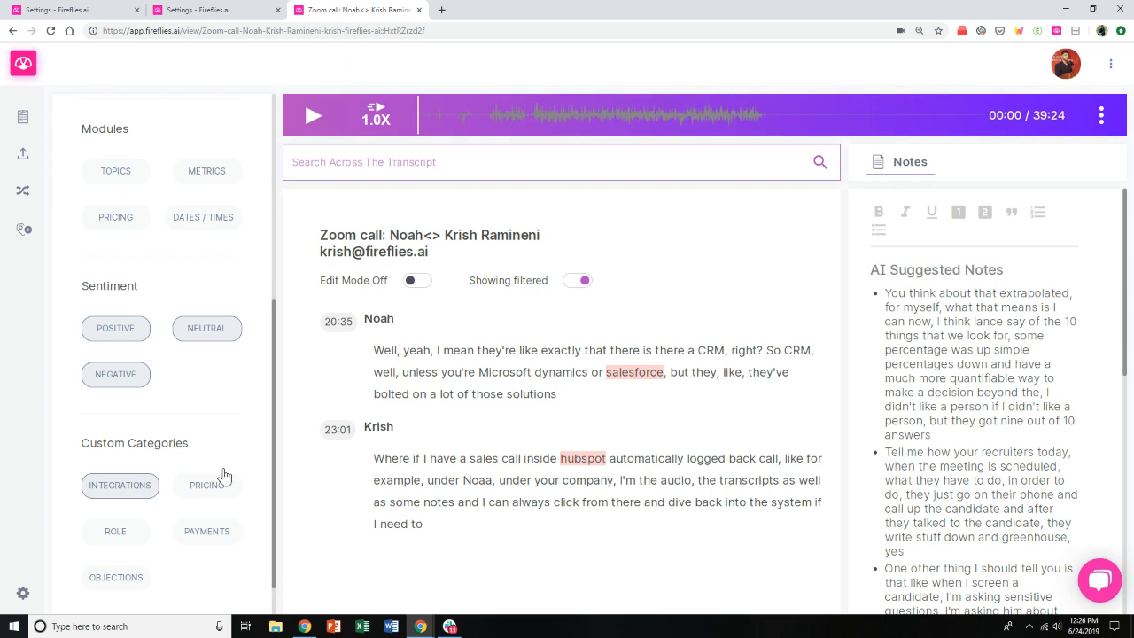
pyautogui.moveTo(628, 370)
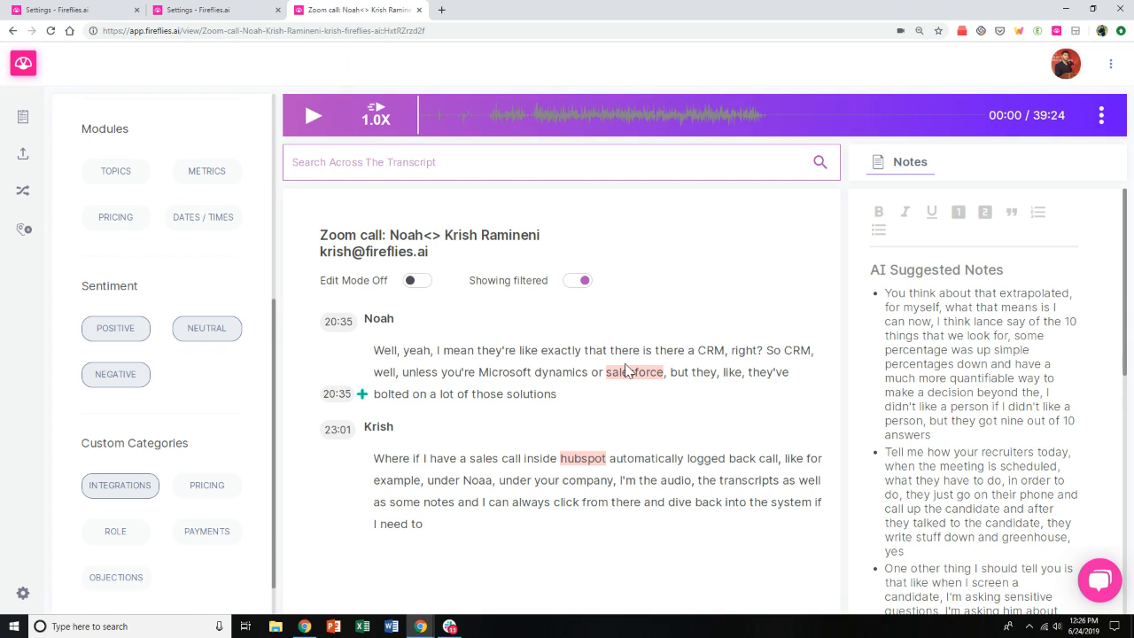